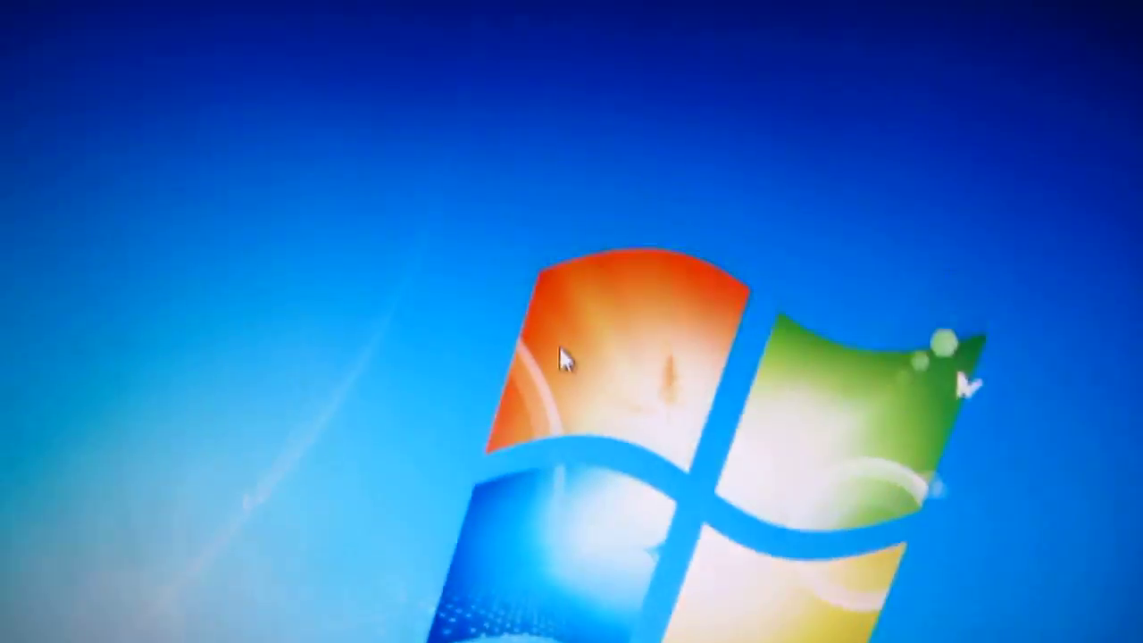
Step: Open the desktop's screen resolution settings, then enter Luminance with Brightness highlighted
right_click(563, 357)
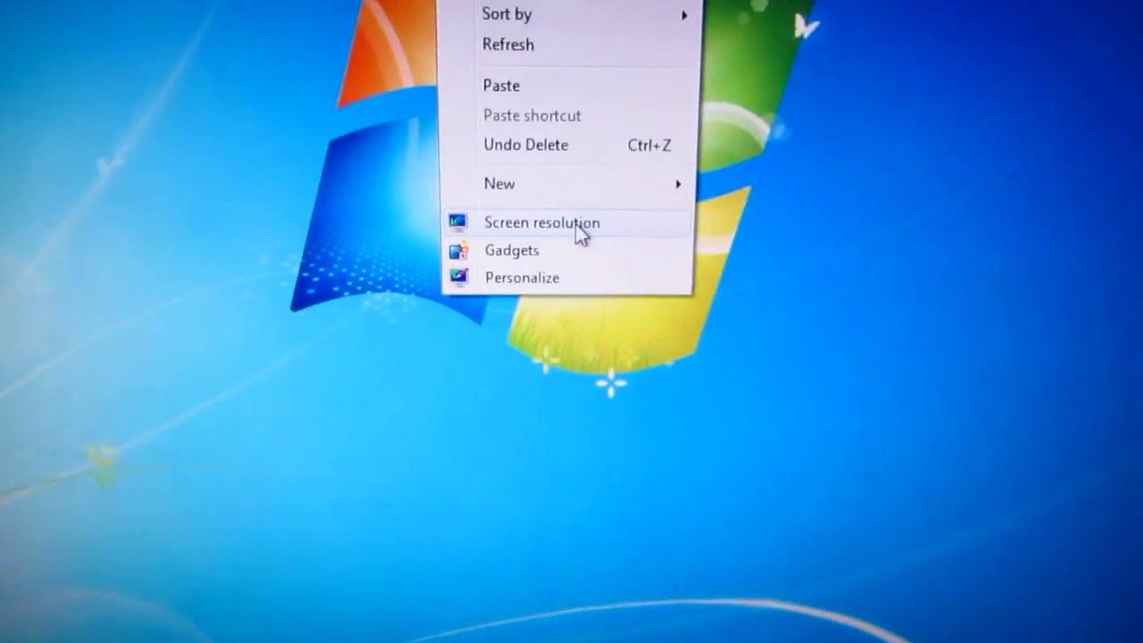
click(541, 222)
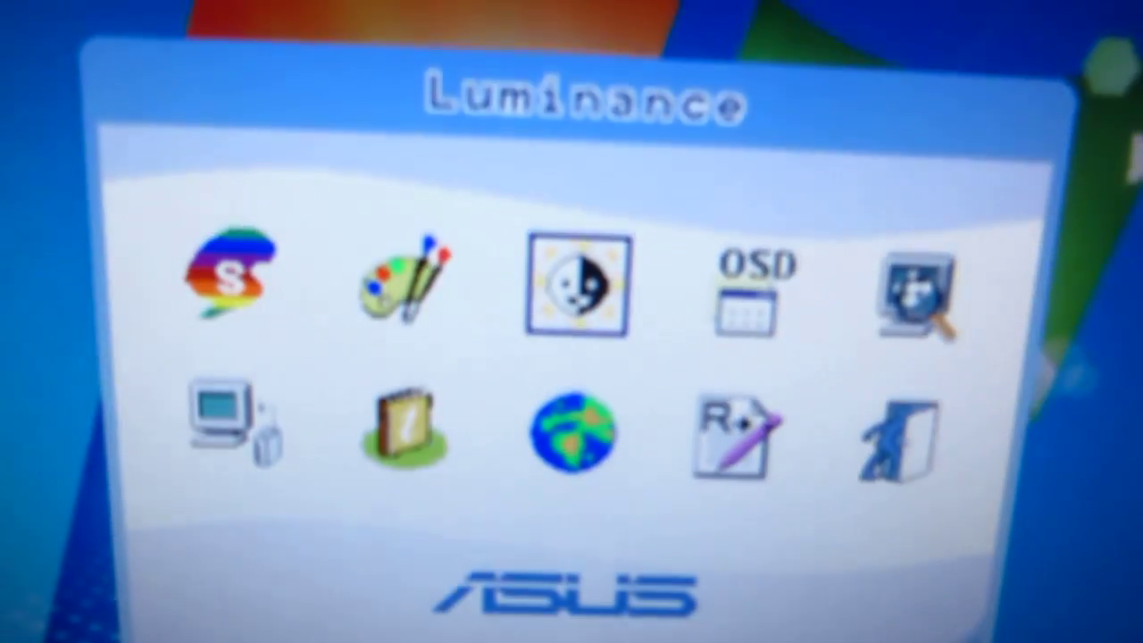
click(576, 286)
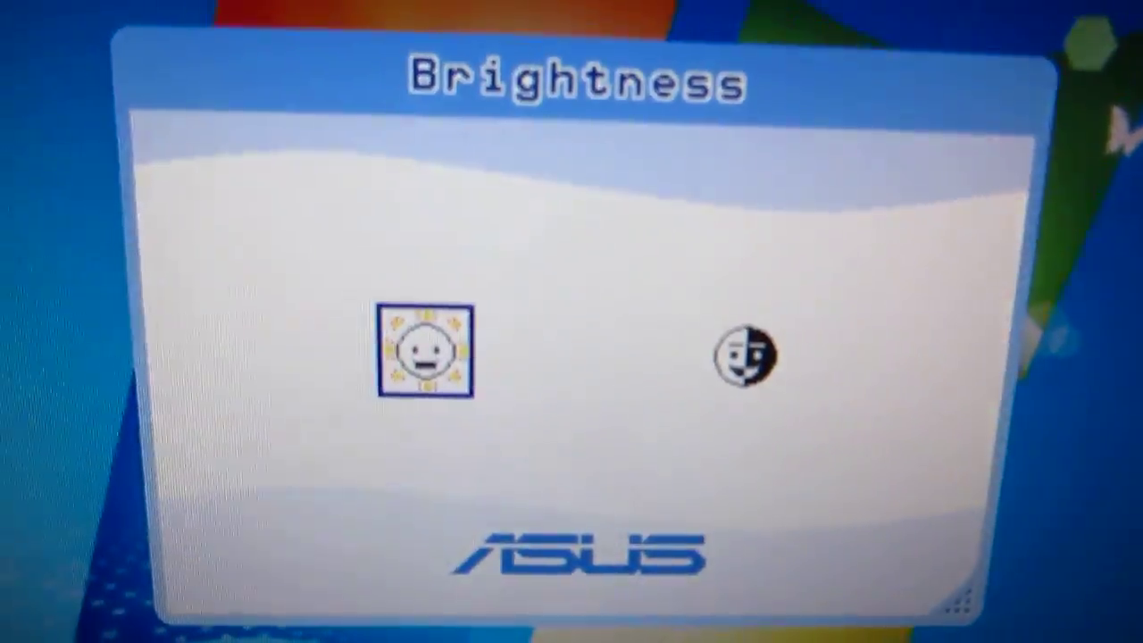